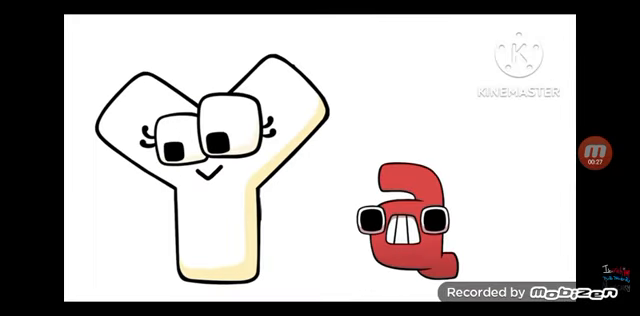
Resume the alphabet lore video, then show its player controls at 0:05 of 0:14.
click(320, 158)
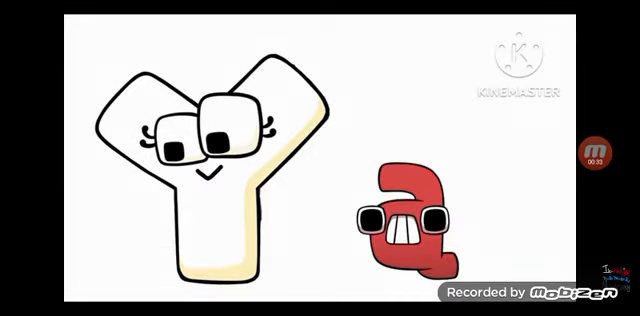
click(320, 158)
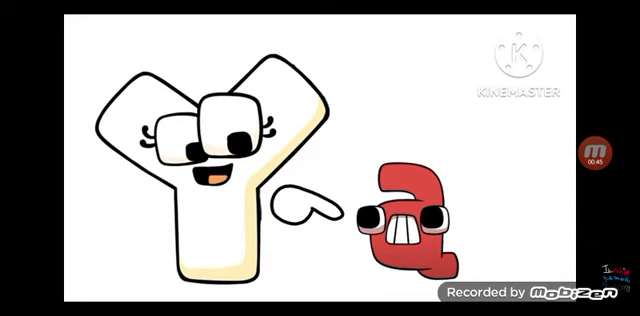
click(320, 158)
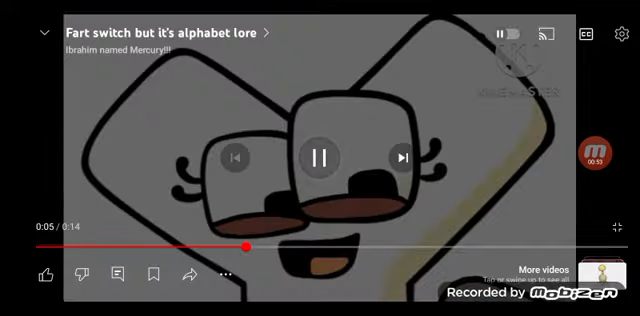
Let the video play to 0:12 of 0:14, pause it, and hide the controls.
click(320, 150)
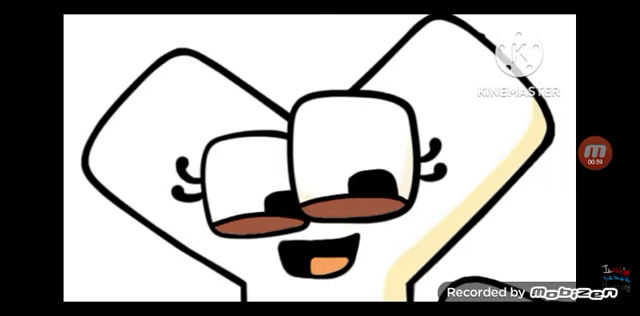
click(320, 158)
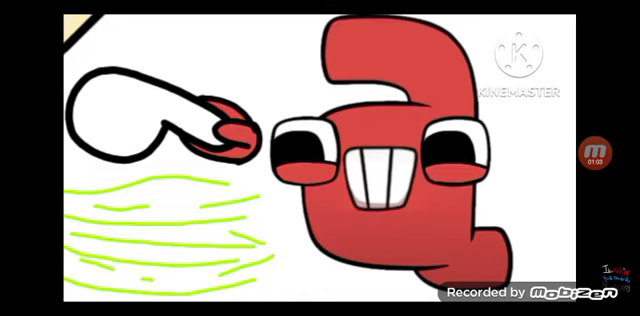
click(320, 158)
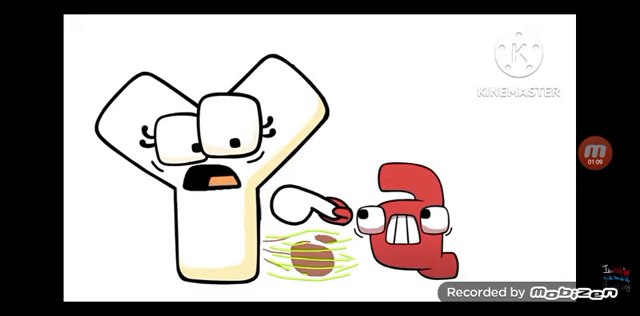
click(320, 158)
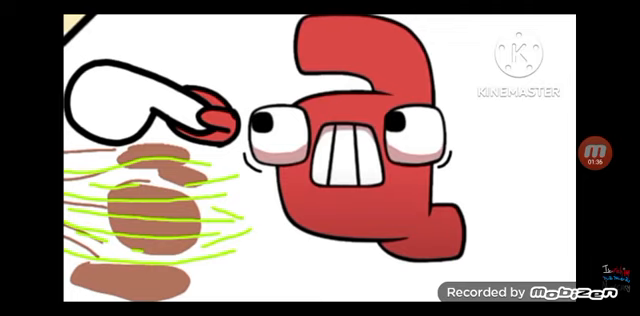
click(320, 158)
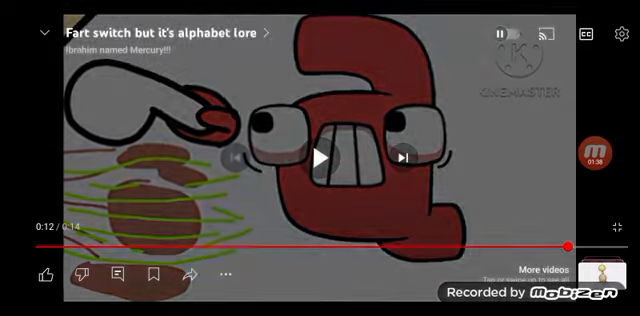
click(320, 150)
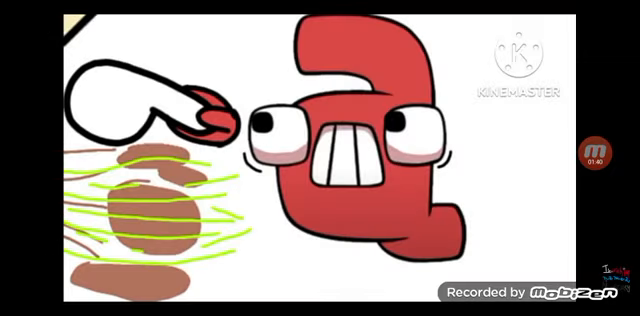